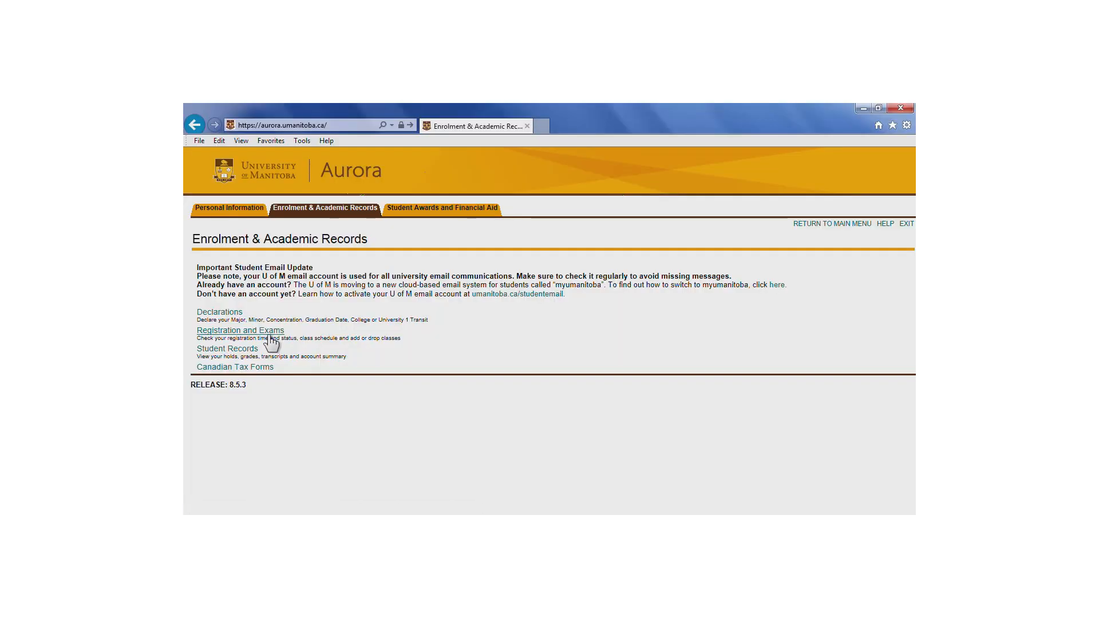
# Open Look Up Classes under Registration and Exams for the Fall 2014 term.
pyautogui.click(240, 330)
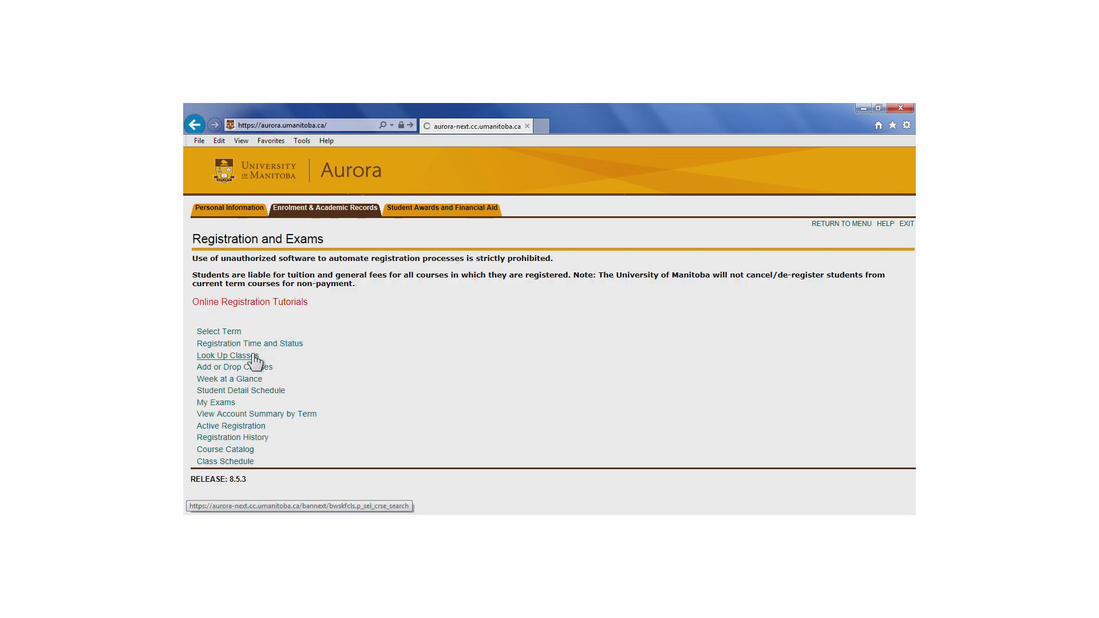
pyautogui.click(222, 356)
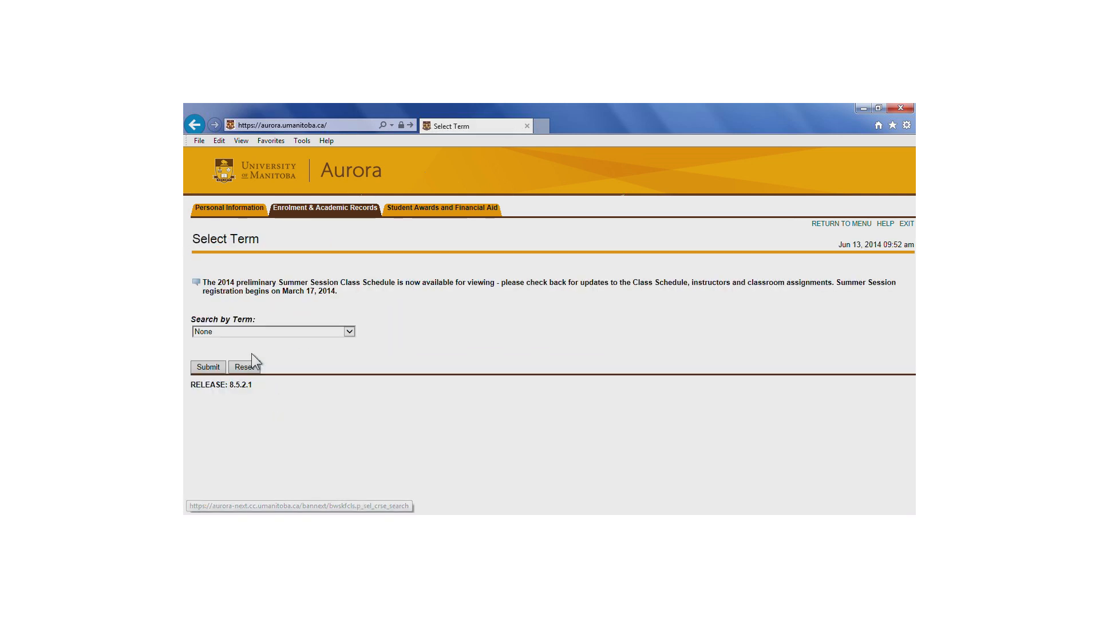
pyautogui.moveTo(265, 324)
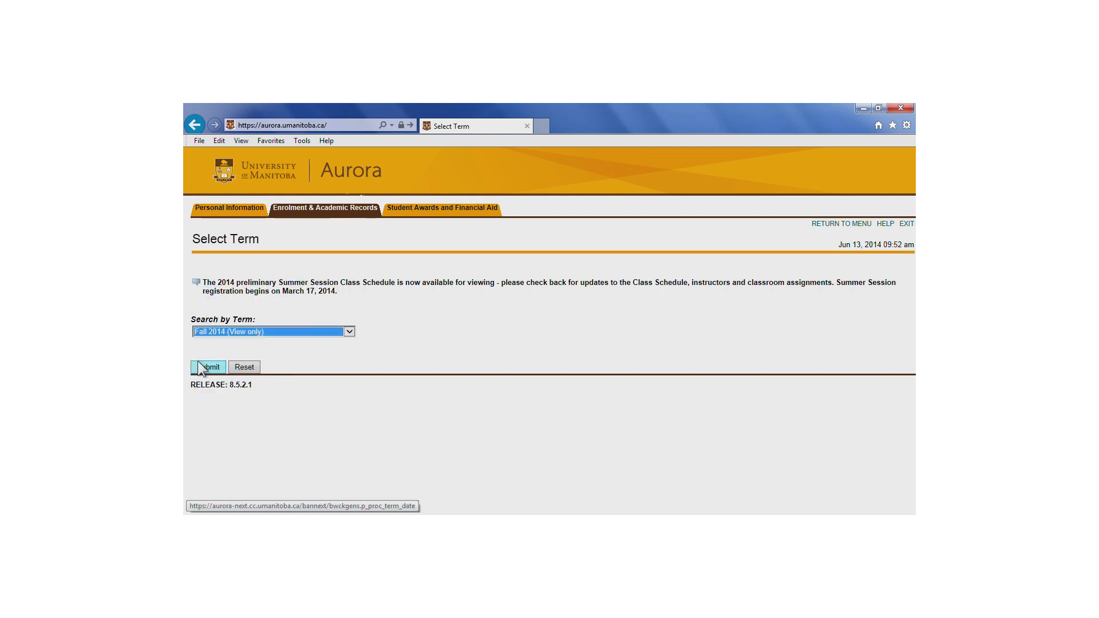
pyautogui.click(207, 367)
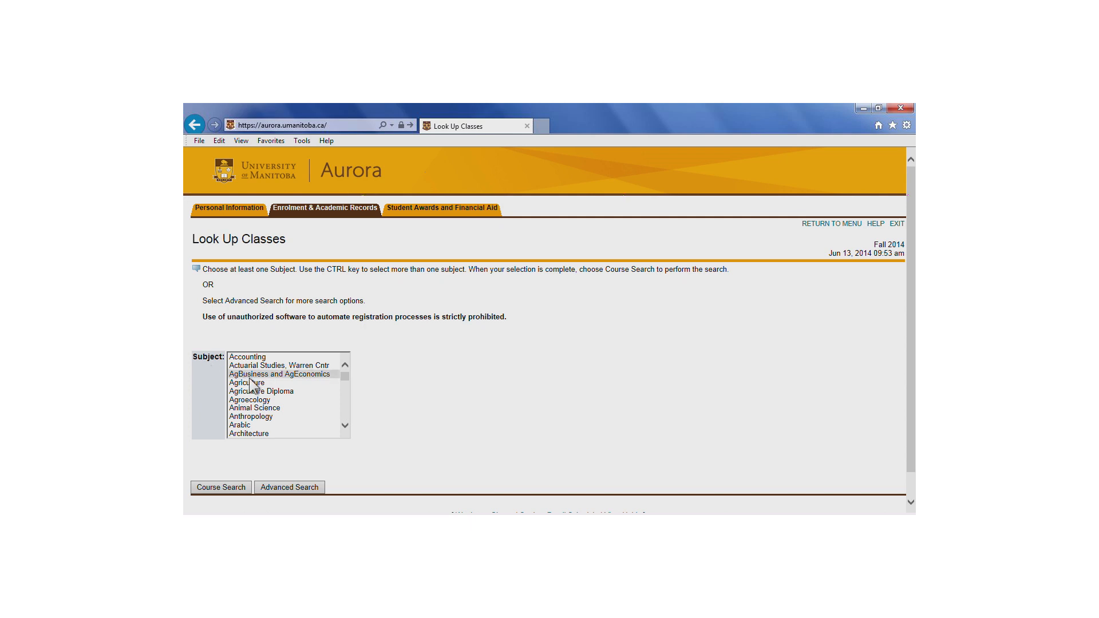
# Select AgBusiness and AgEconomics plus Agroecology as subjects and run Course Search.
pyautogui.click(249, 399)
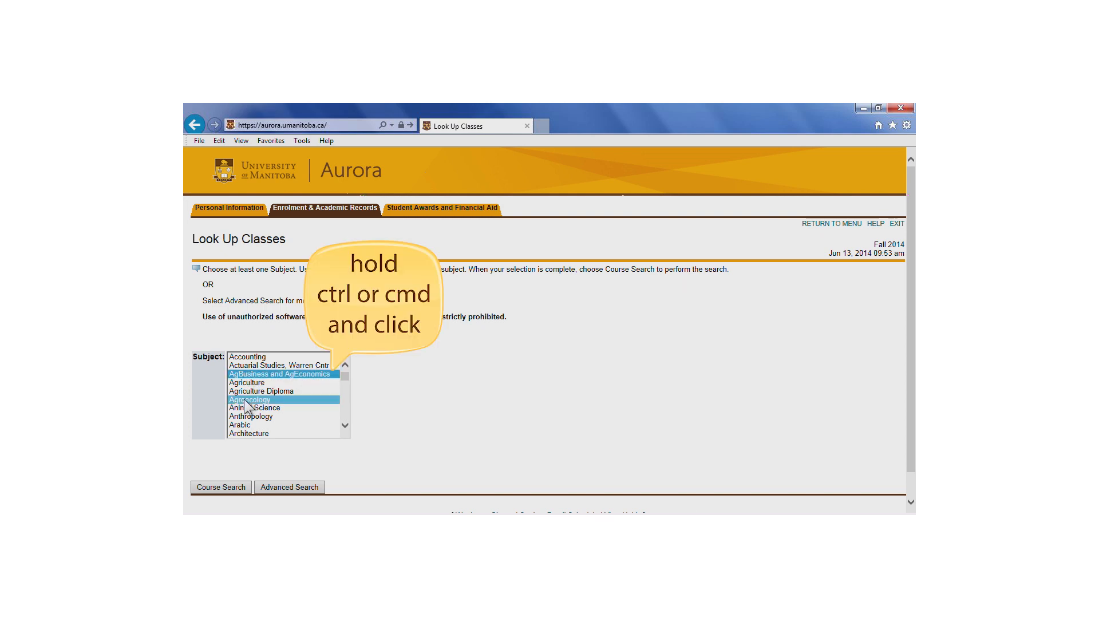
pyautogui.click(250, 416)
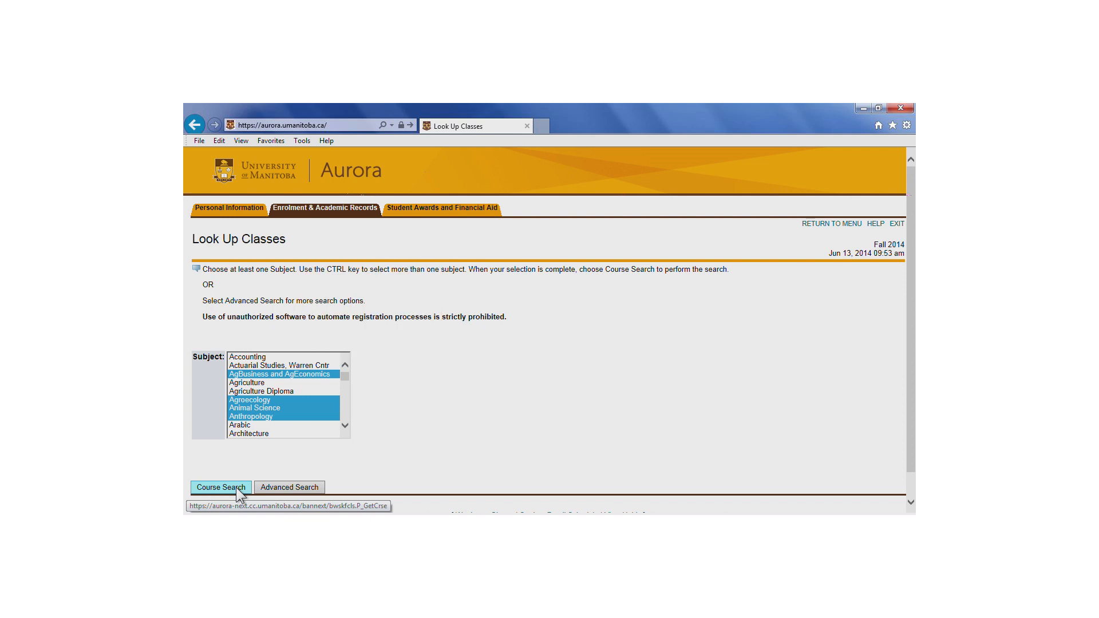
pyautogui.click(220, 487)
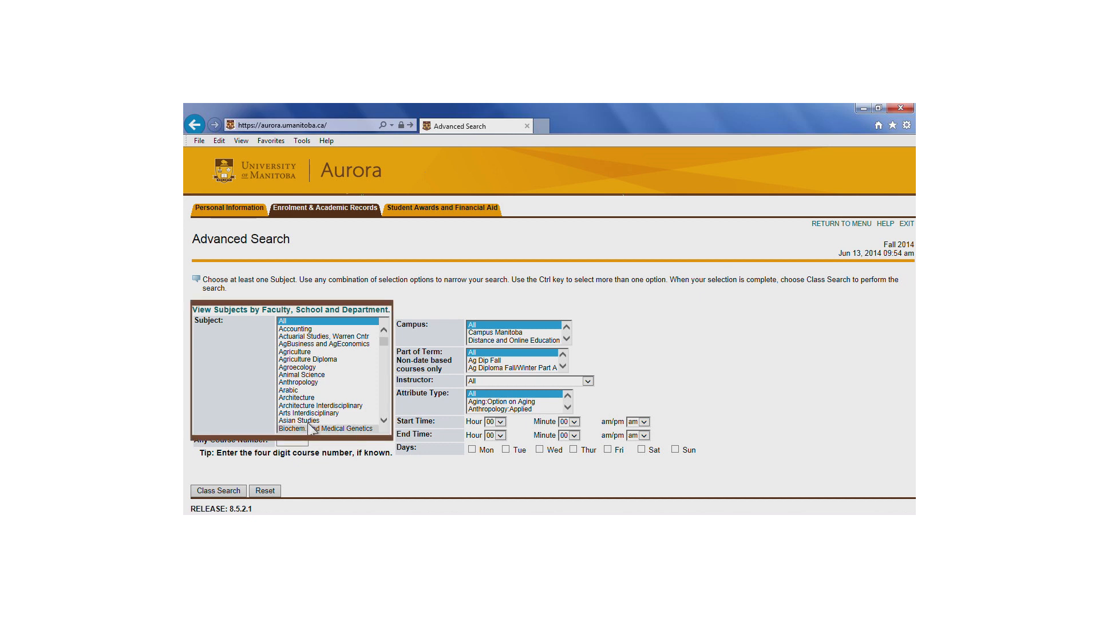
# Choose Chemistry in the Advanced Search subject list.
pyautogui.click(298, 421)
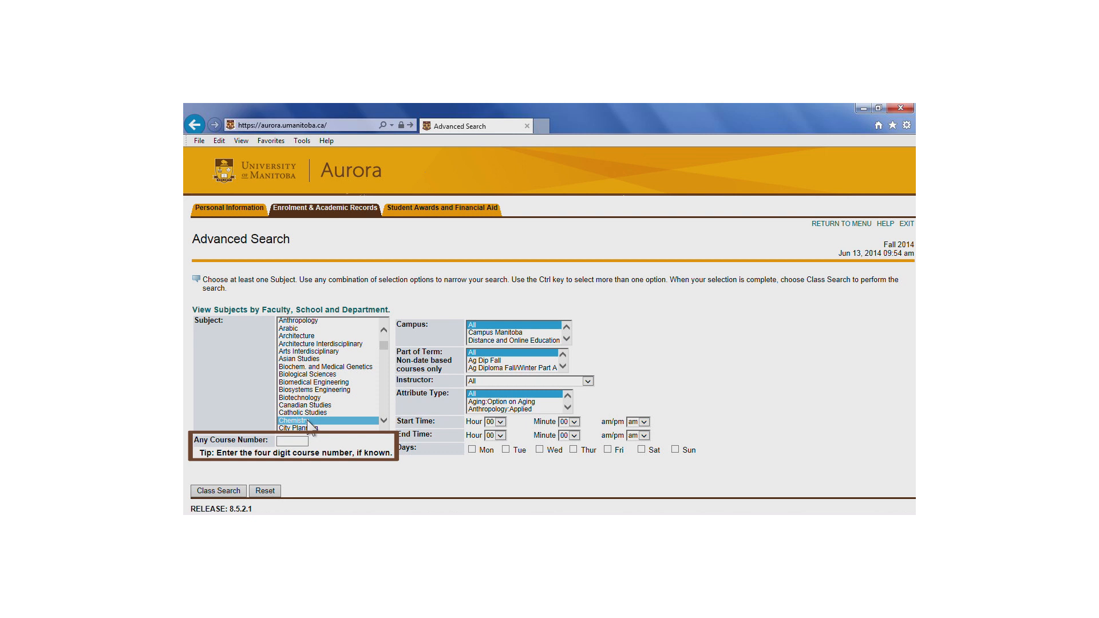
# Enter 1% as the wildcard course number.
pyautogui.write('1')
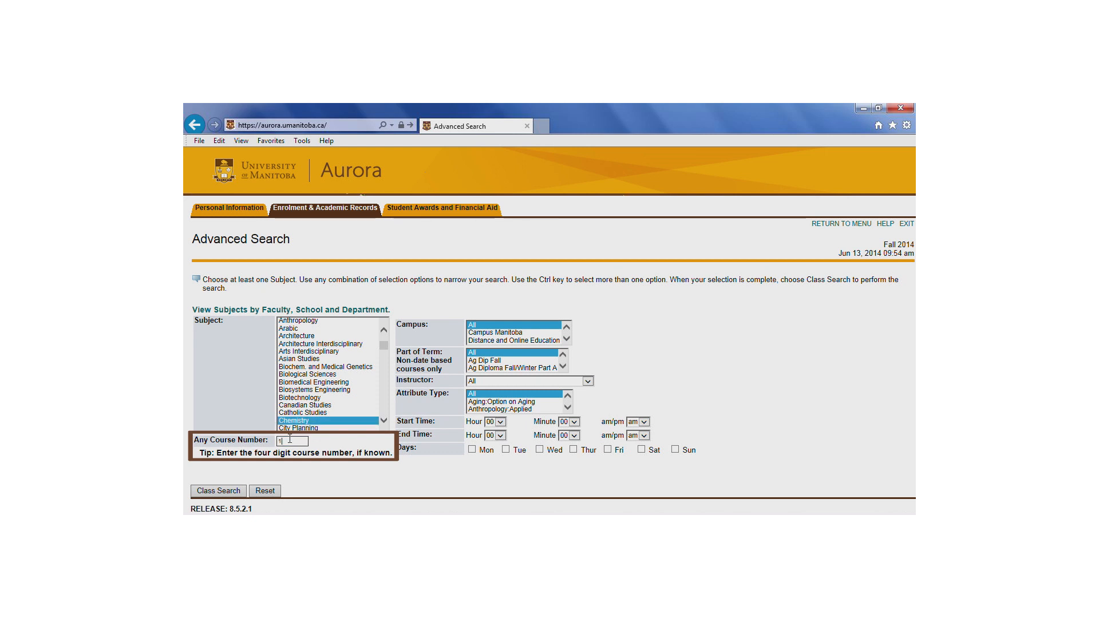
pyautogui.write('%')
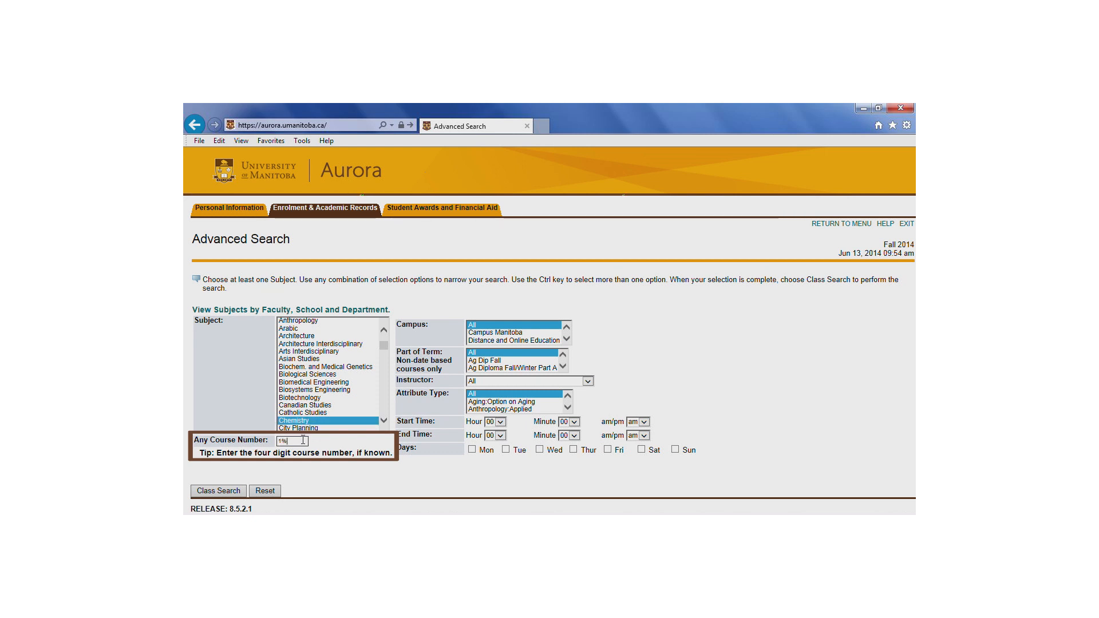
pyautogui.moveTo(316, 449)
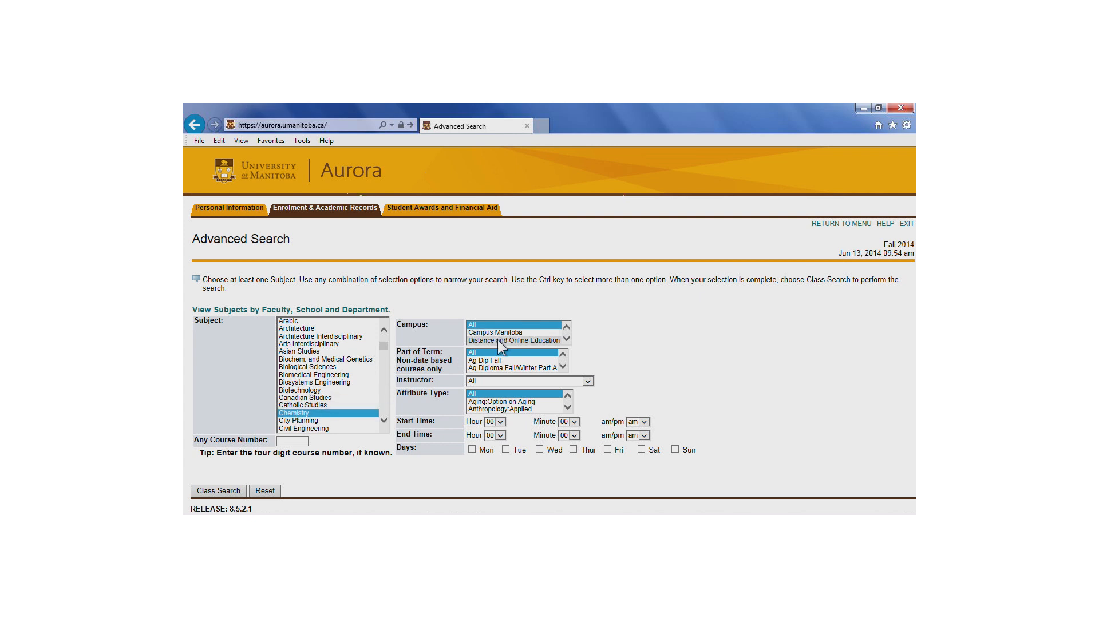
# Search all subjects on the Distance and Online Education campus for Fall 2014.
pyautogui.click(506, 340)
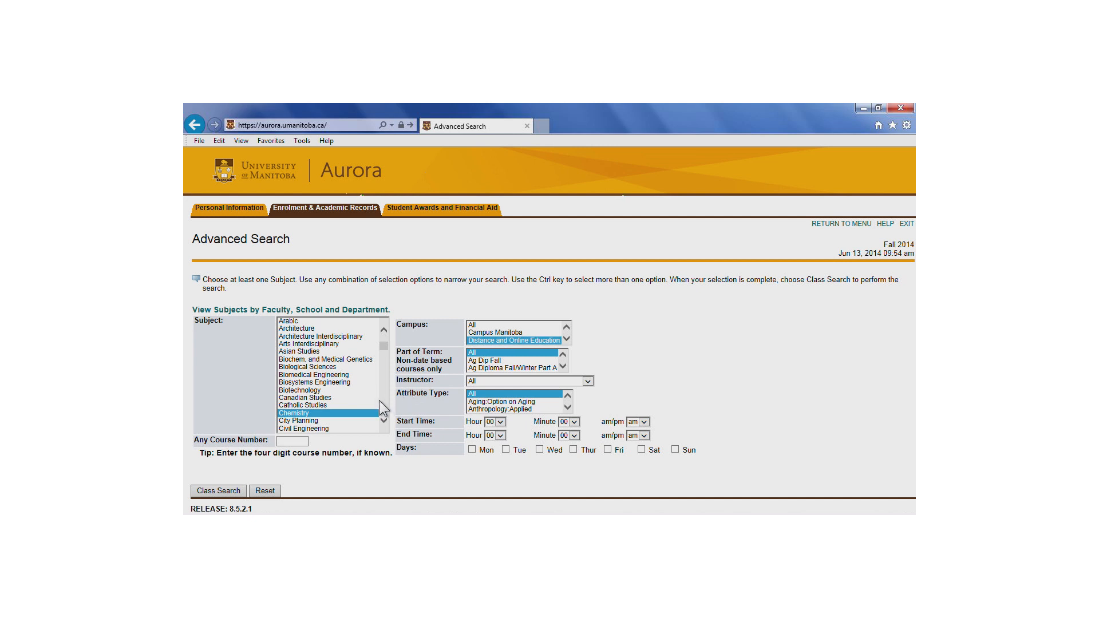
pyautogui.moveTo(385, 354)
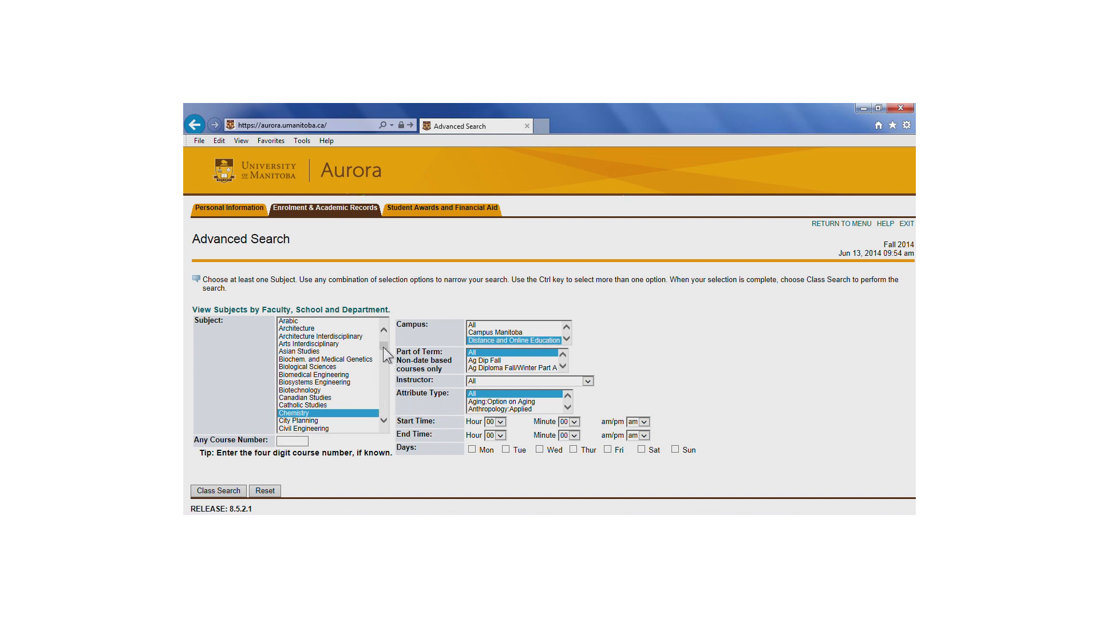
pyautogui.click(384, 327)
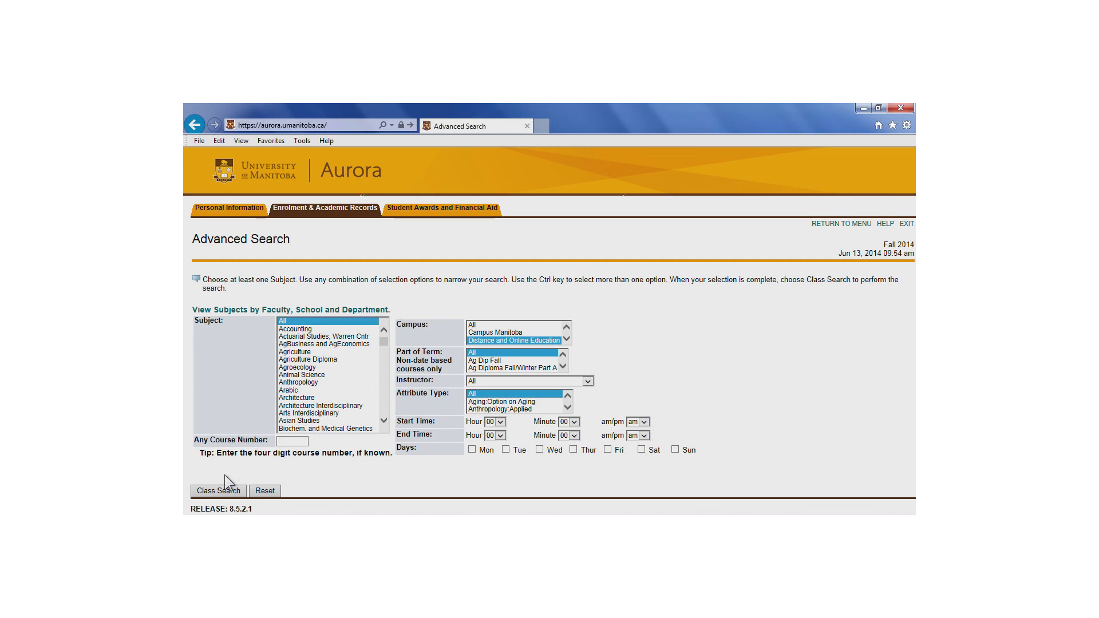
pyautogui.click(218, 490)
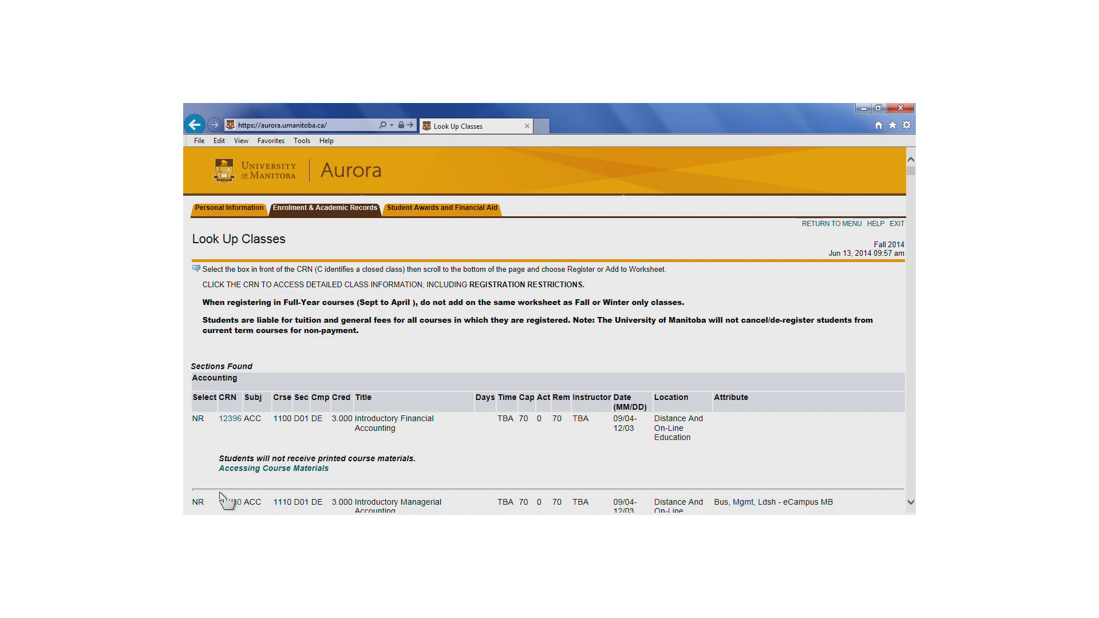
# Scroll through the distance education results, such as Introductory Financial Accounting.
pyautogui.scroll(-3)
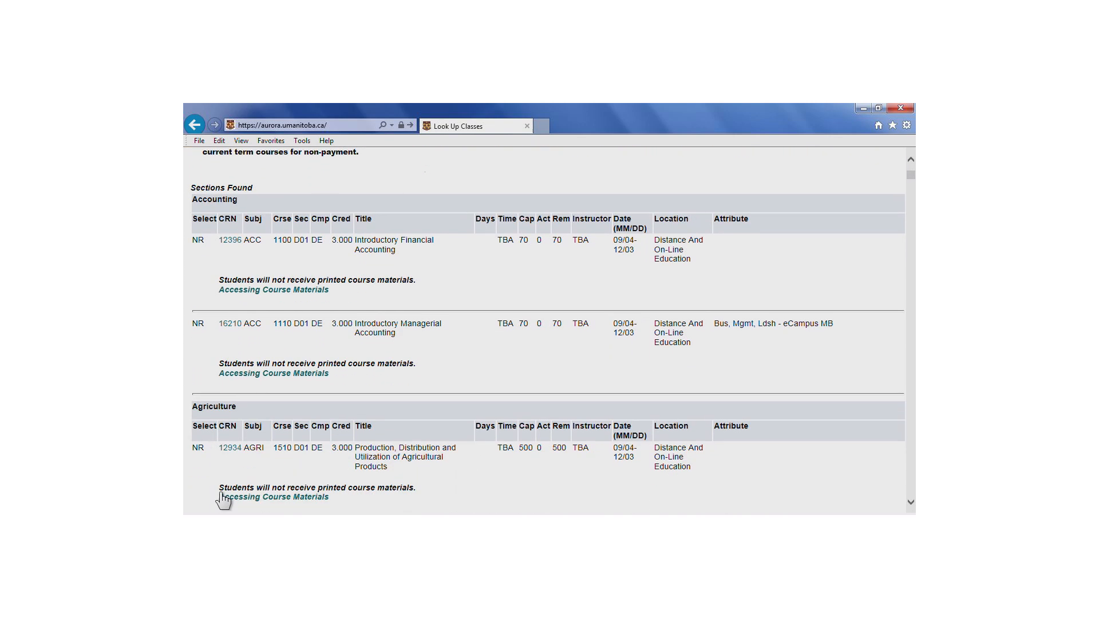
pyautogui.scroll(-3)
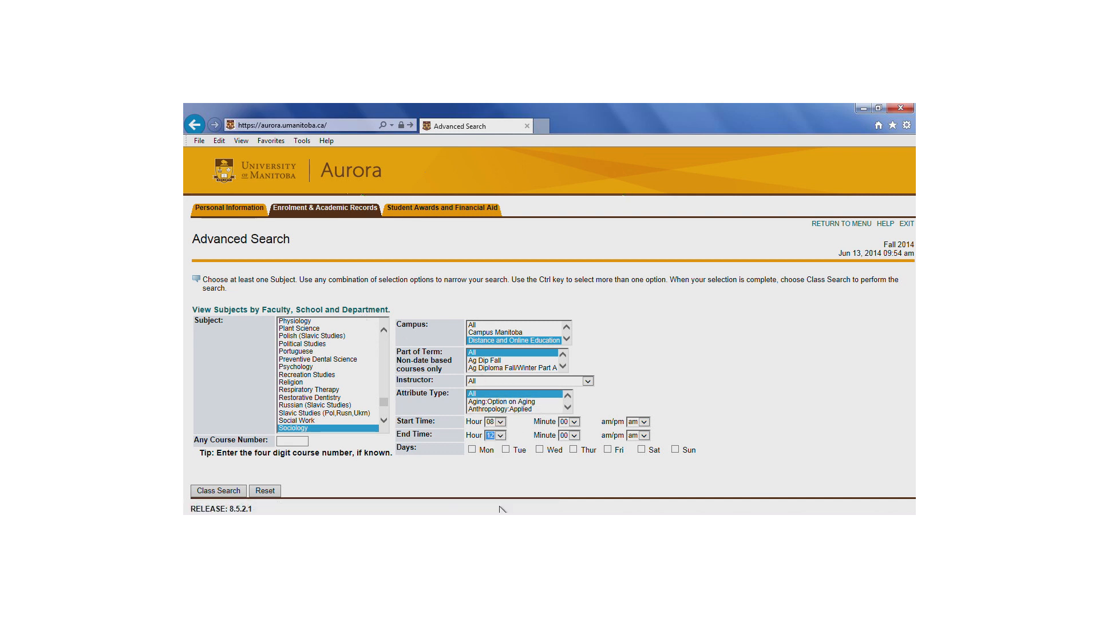
# Search Sociology sections on MWF from 8:00 am to 12:00 pm across all campuses.
pyautogui.click(637, 435)
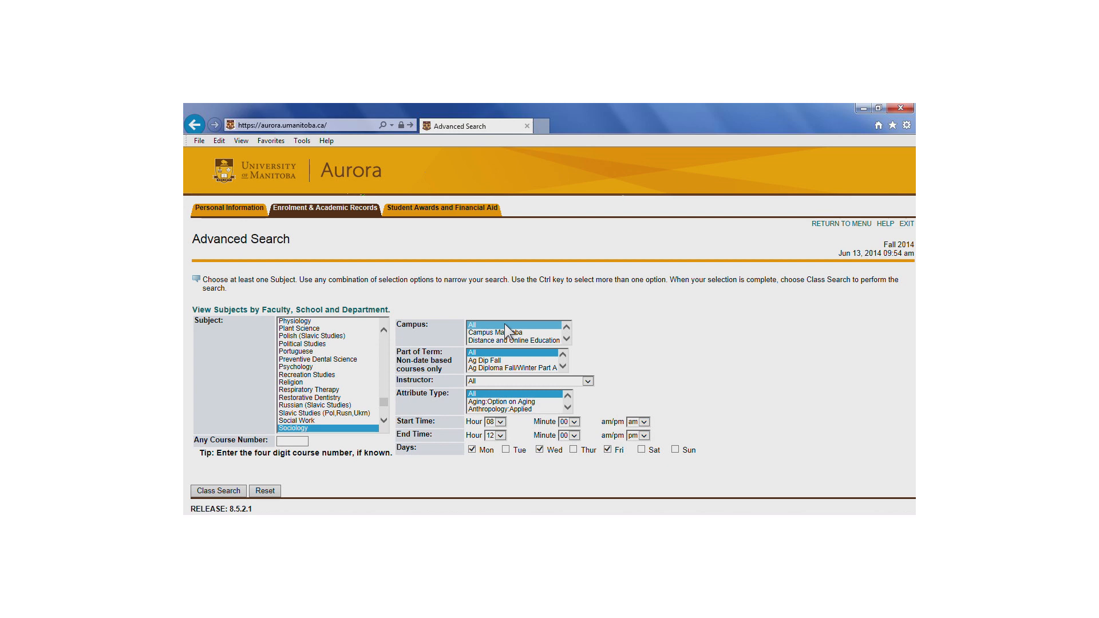
pyautogui.click(217, 490)
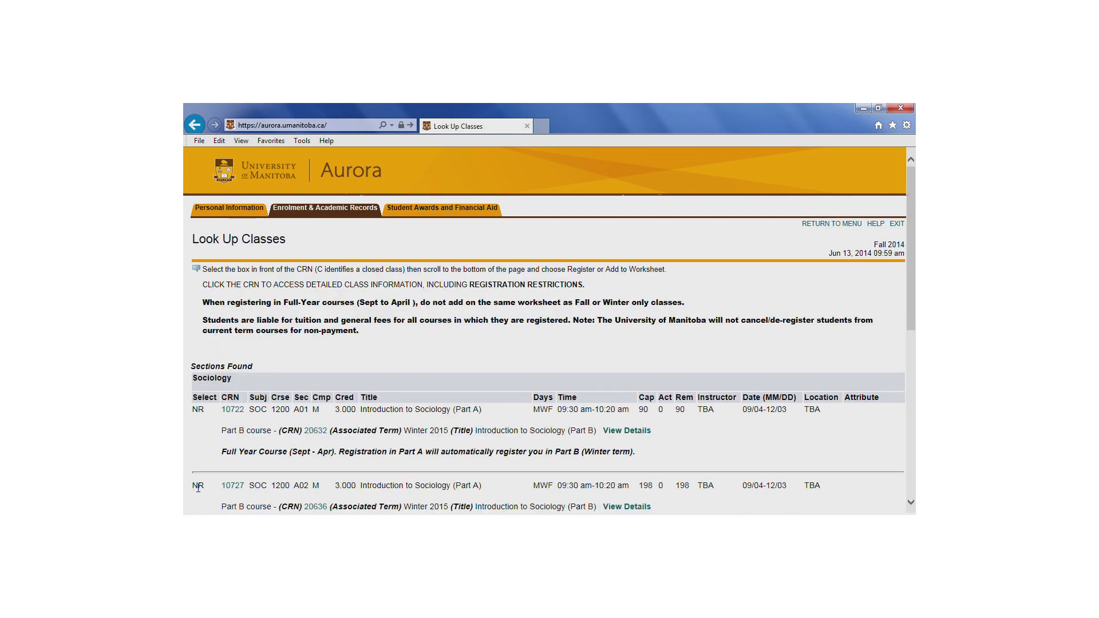
pyautogui.moveTo(199, 485)
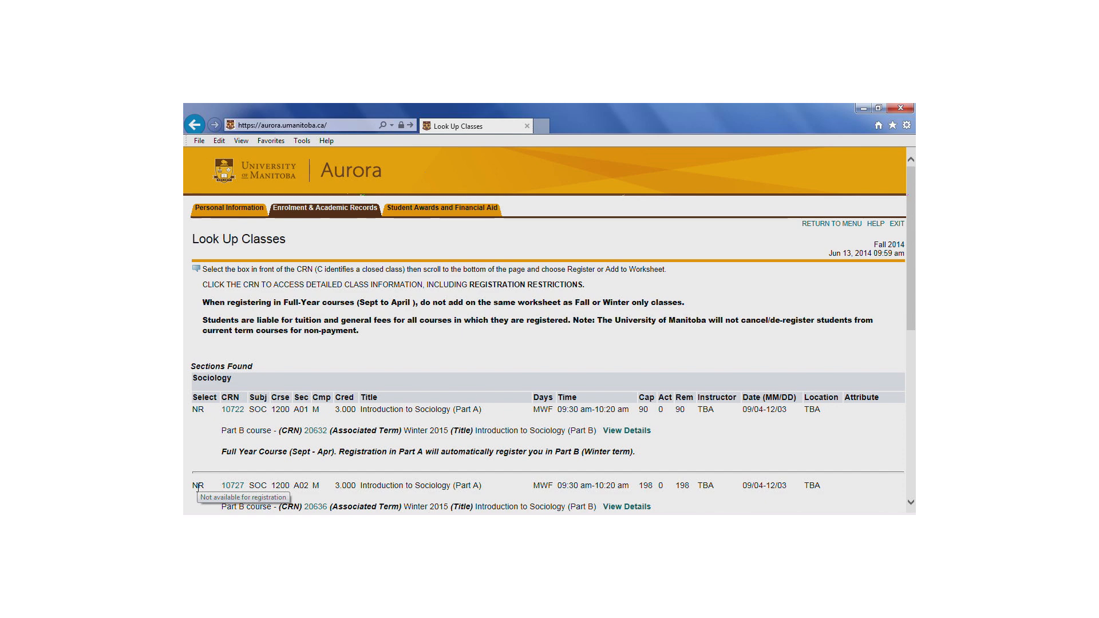
pyautogui.moveTo(199, 487)
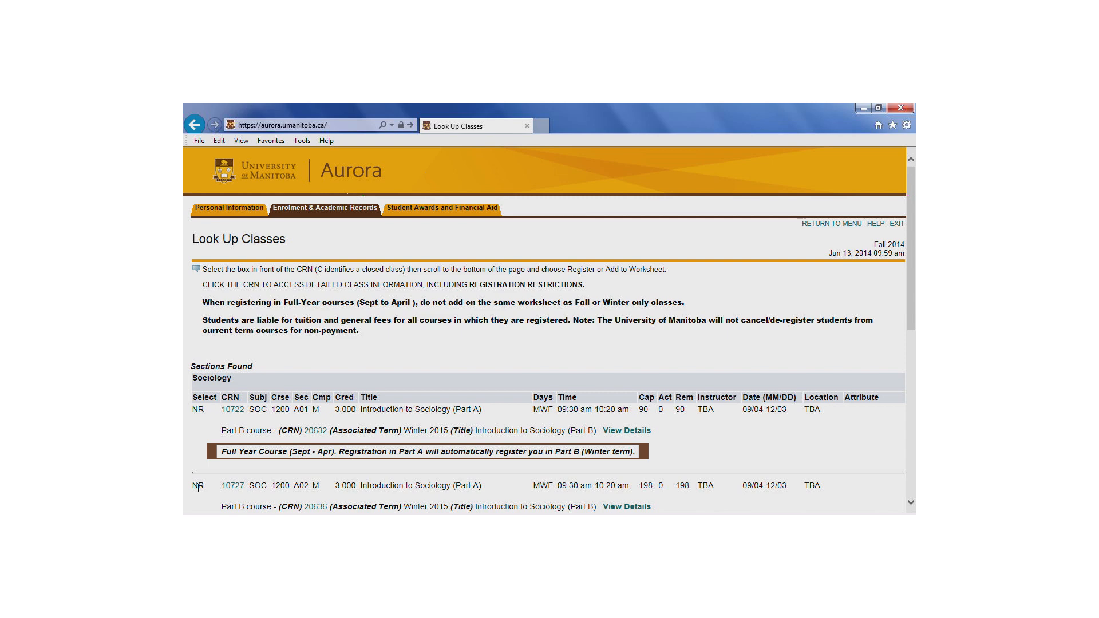
pyautogui.scroll(-3)
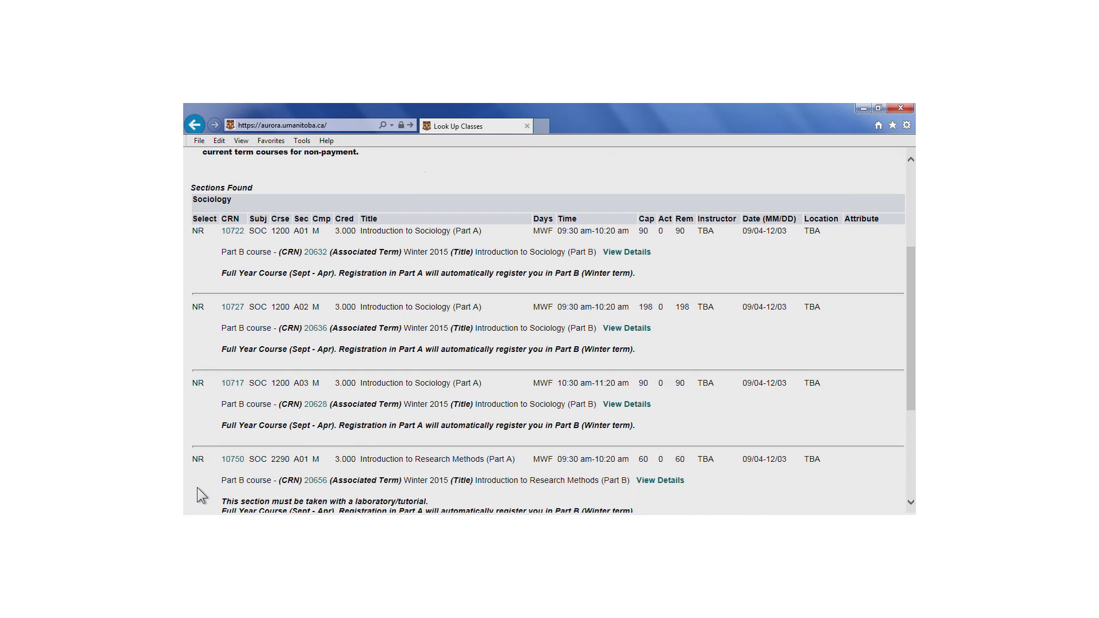
pyautogui.scroll(-3)
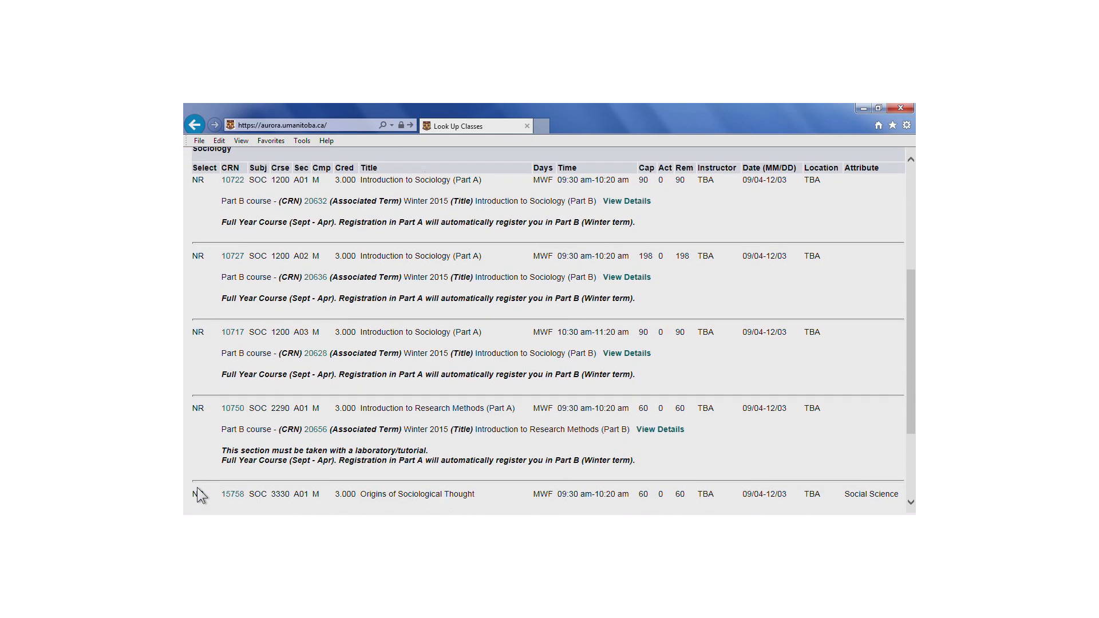